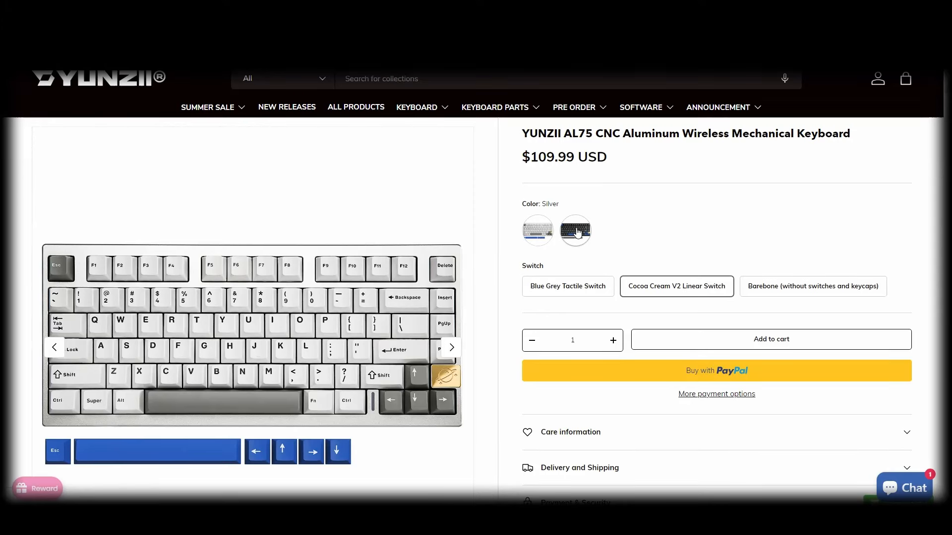
- Choose Black colour and the Barebone (without switches and keycaps) AL75 option, priced $94.99
left_click(574, 231)
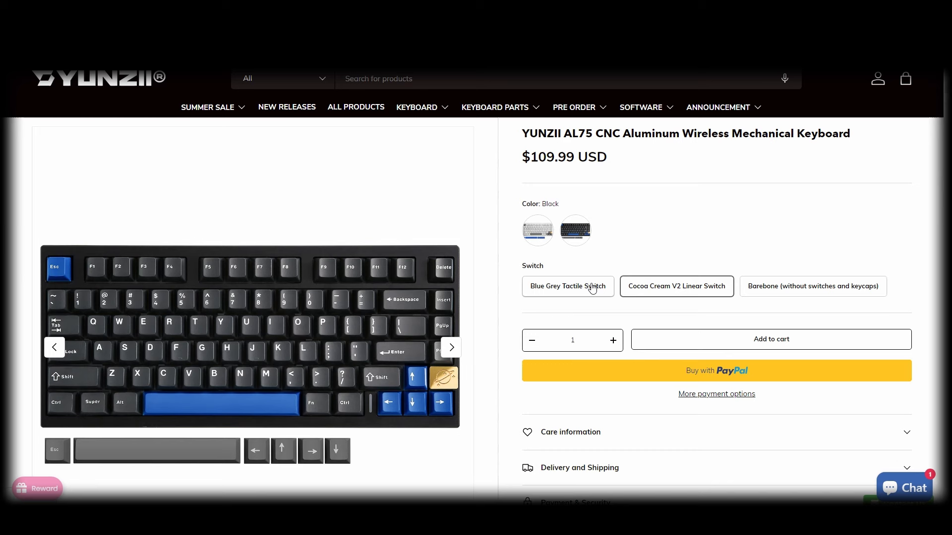
mouse_move(717, 265)
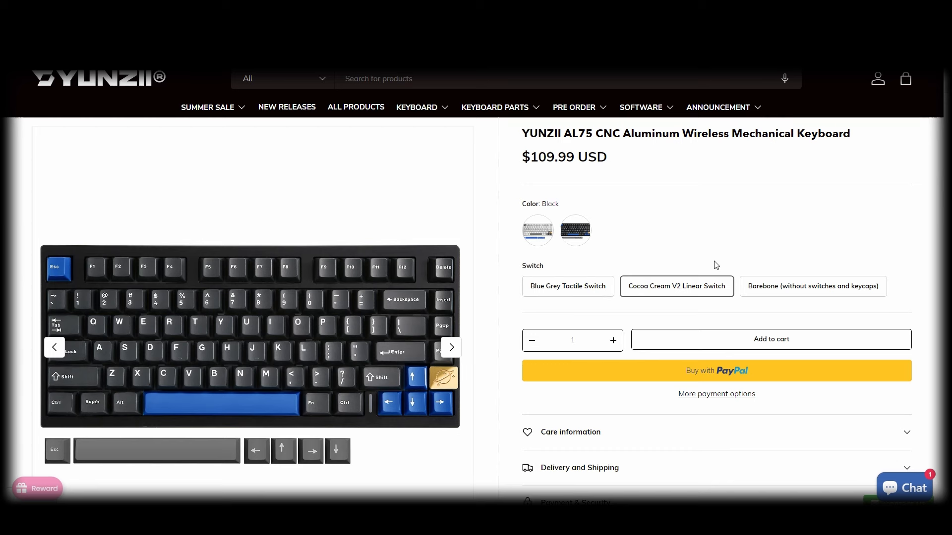
left_click(811, 286)
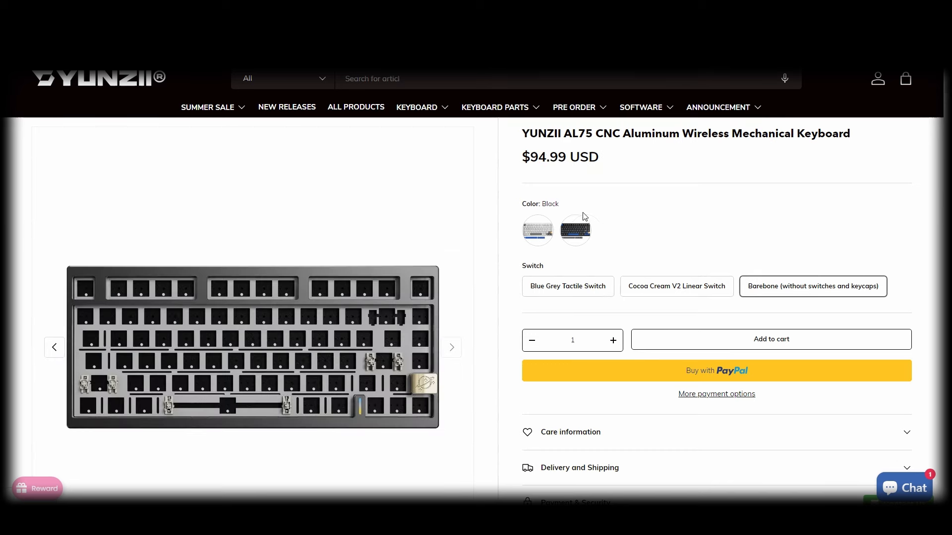